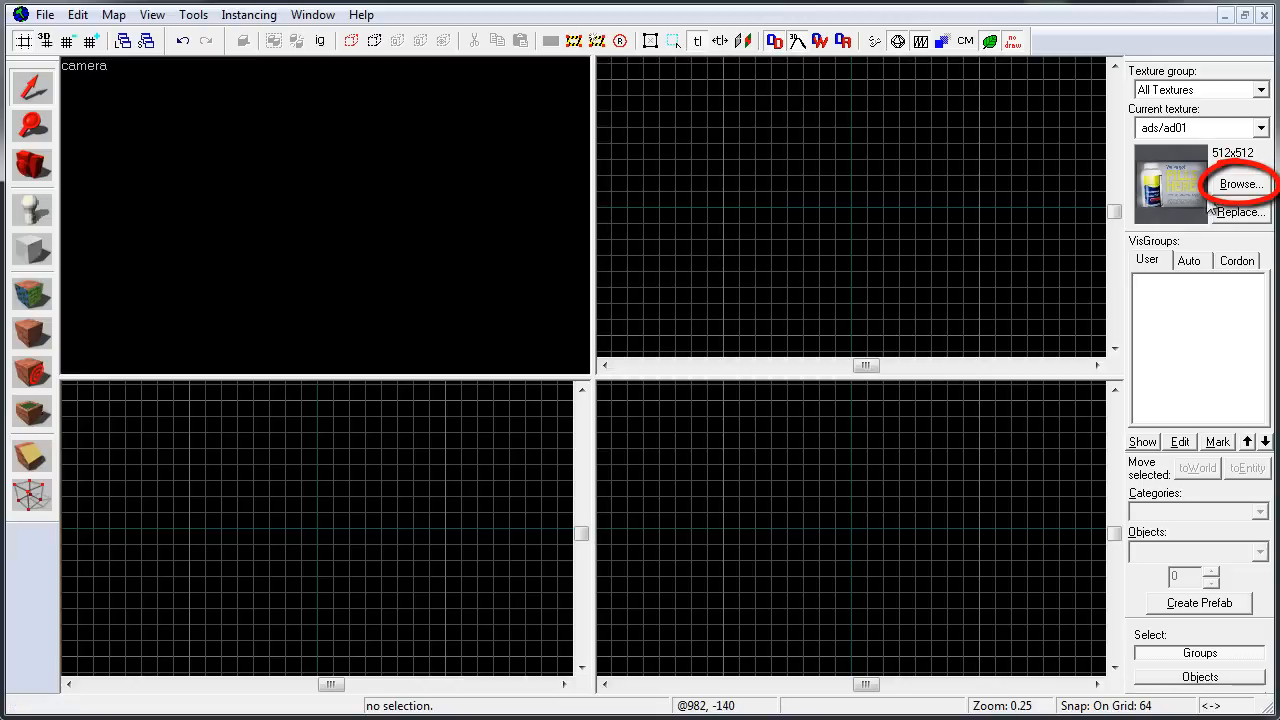
Step: Browse the texture collection filtered by 'dev' and scroll to the orange measure textures
left_click(1240, 184)
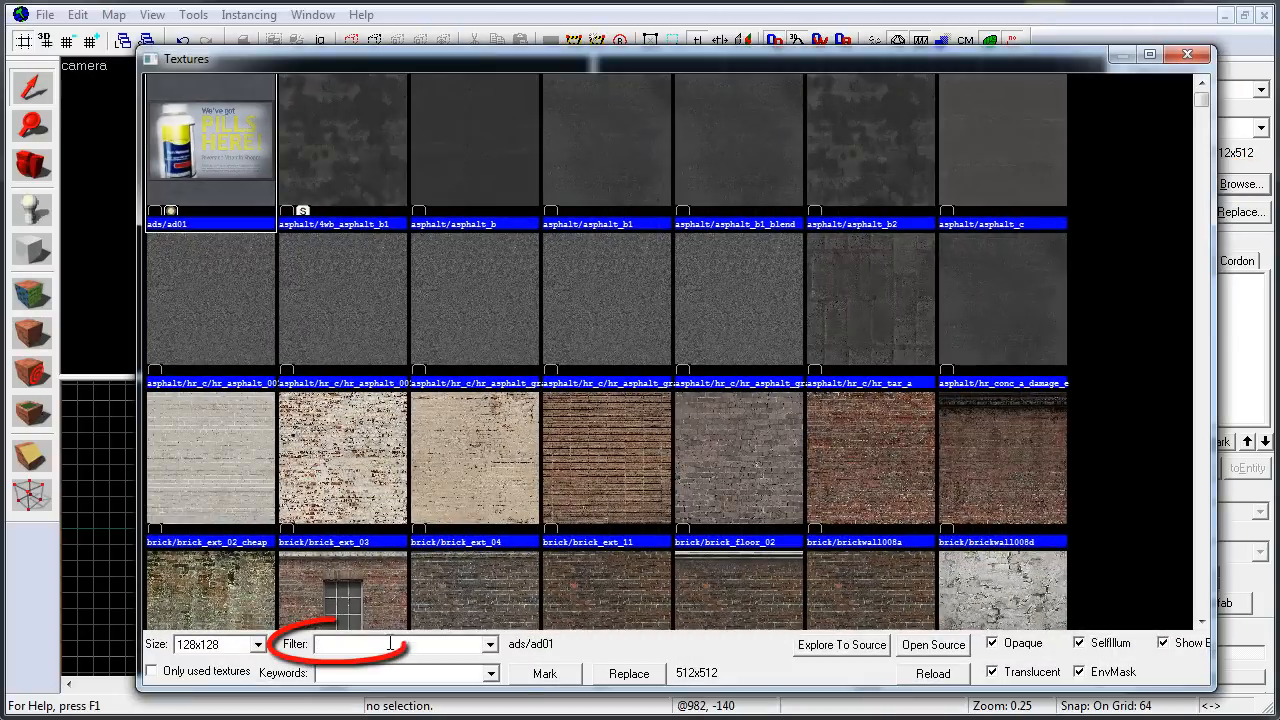
type("d")
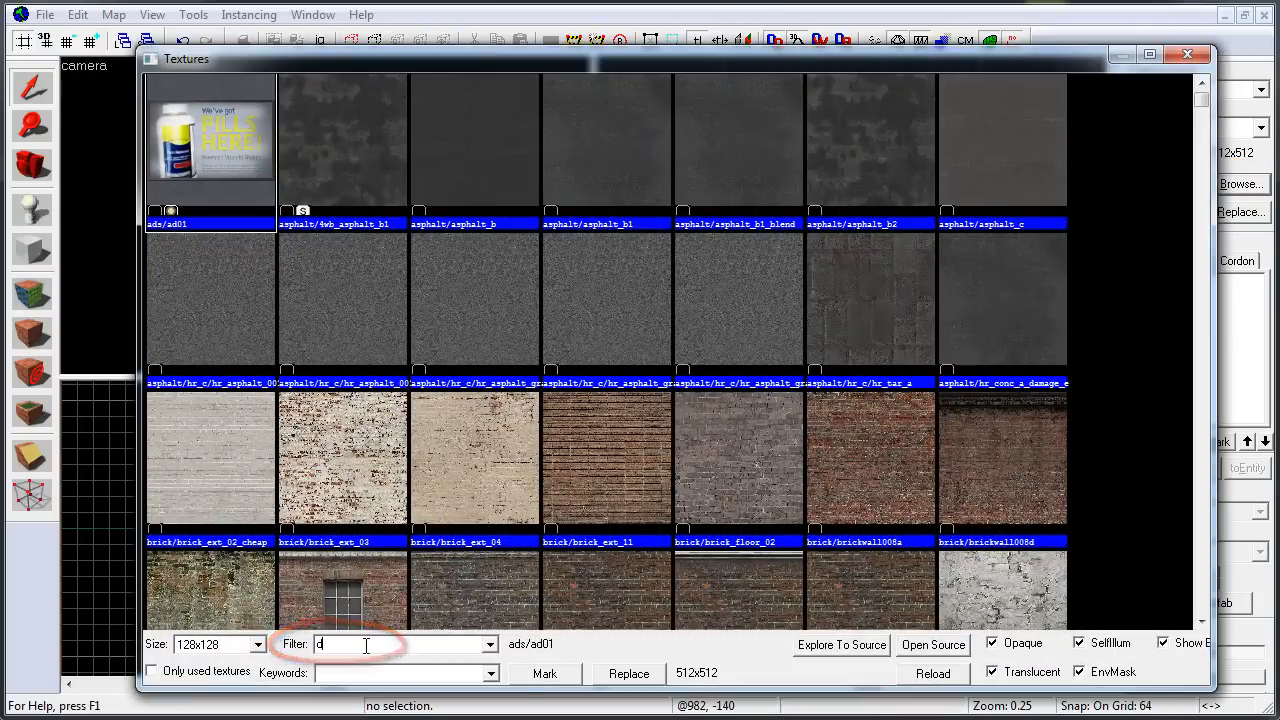
type("ev")
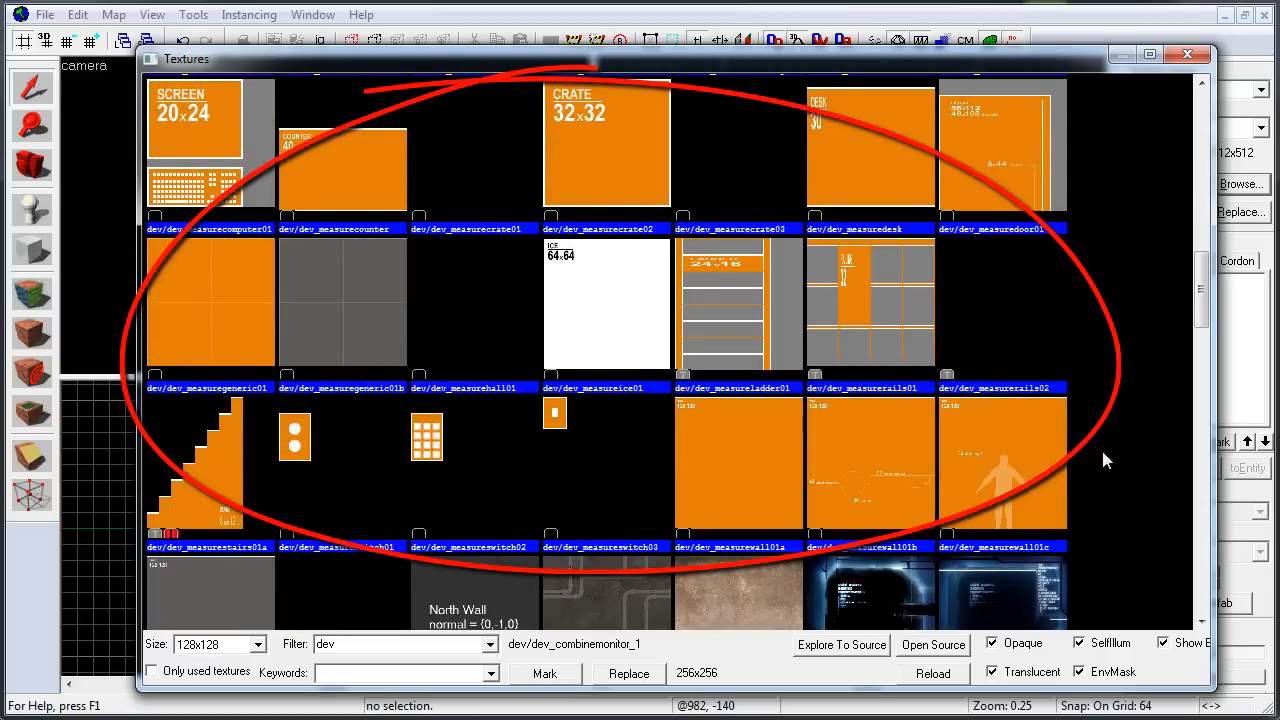
scroll("down", 3)
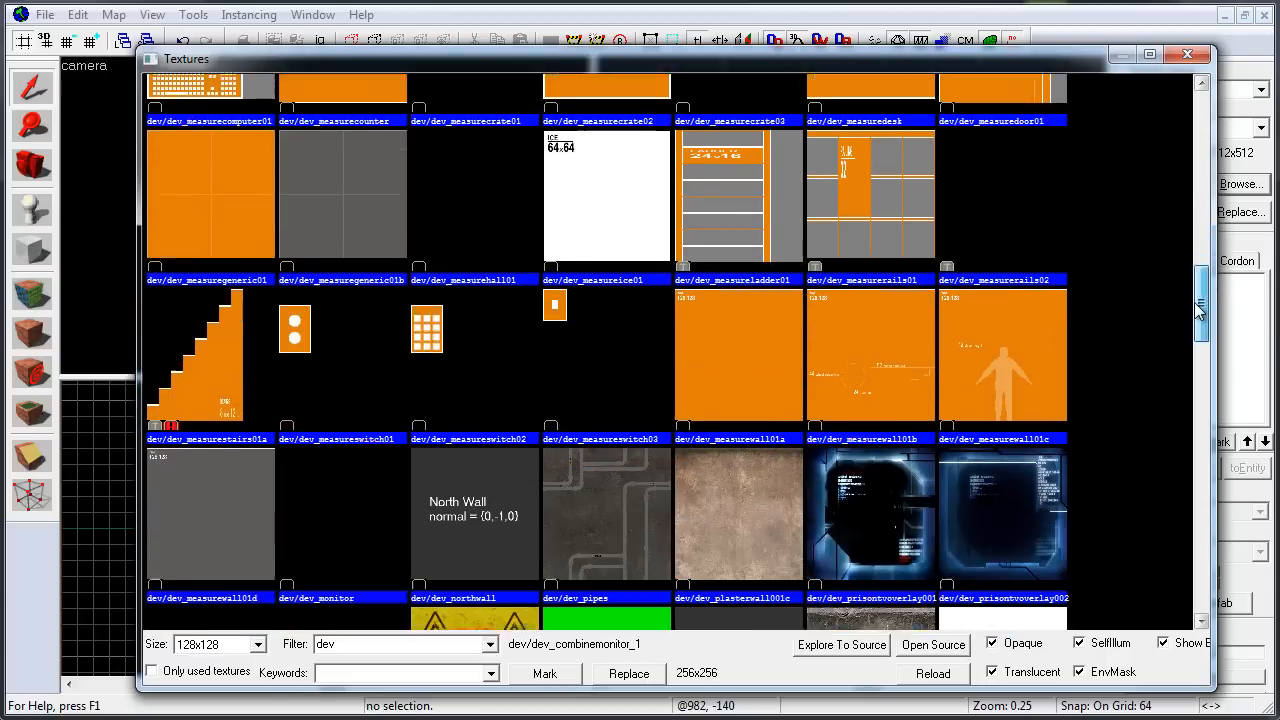
scroll("down", 3)
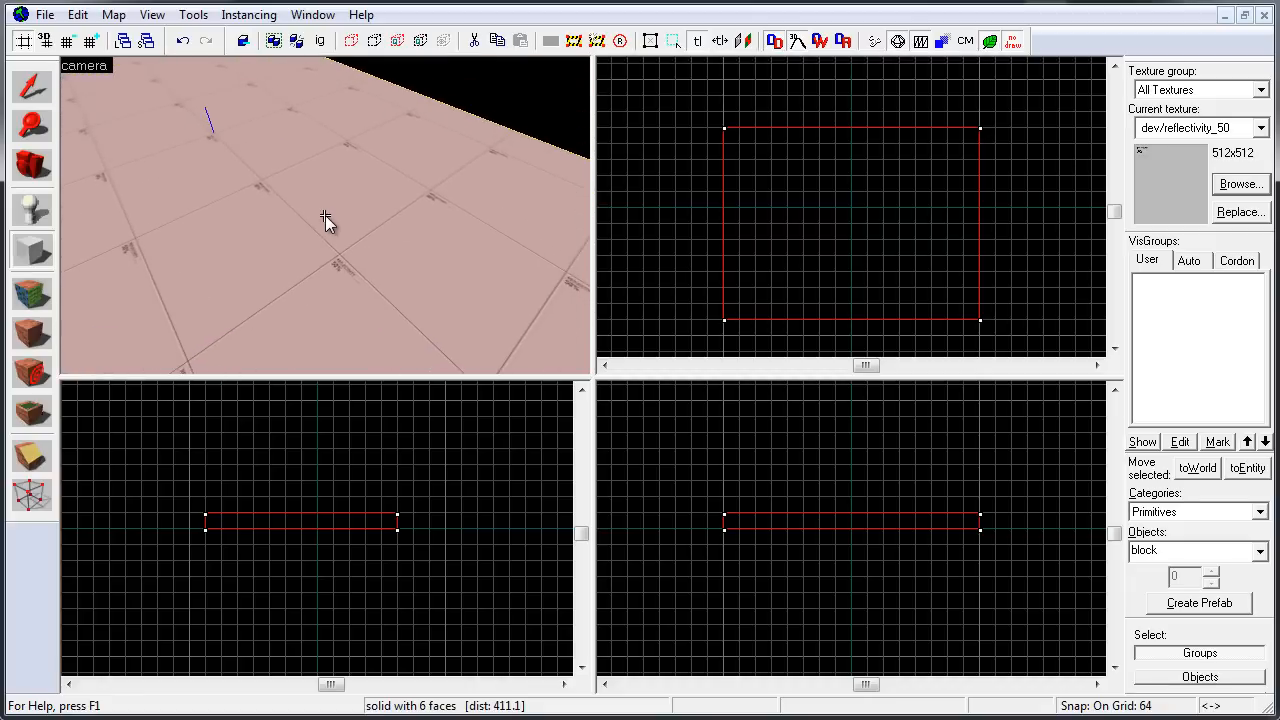
Step: With the flat slab brush in place, switch to the Texture Application tool
scroll("down", 3)
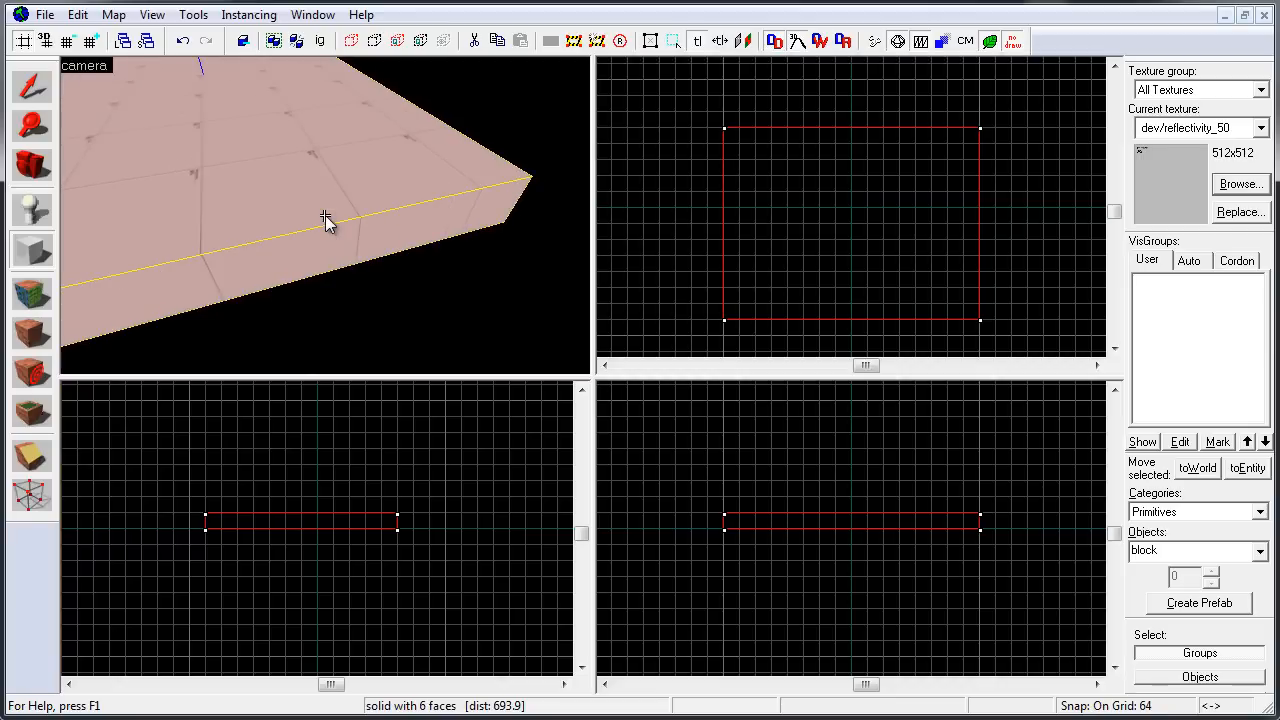
mouse_move(500, 232)
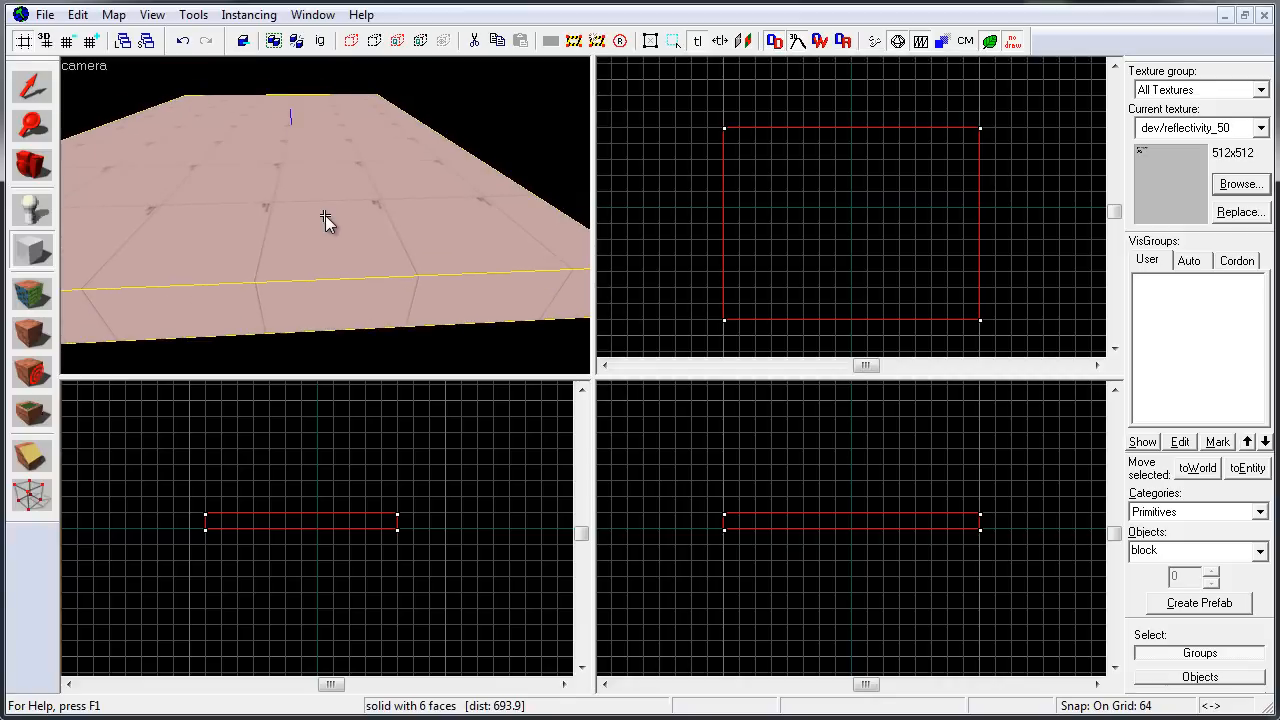
left_click(32, 290)
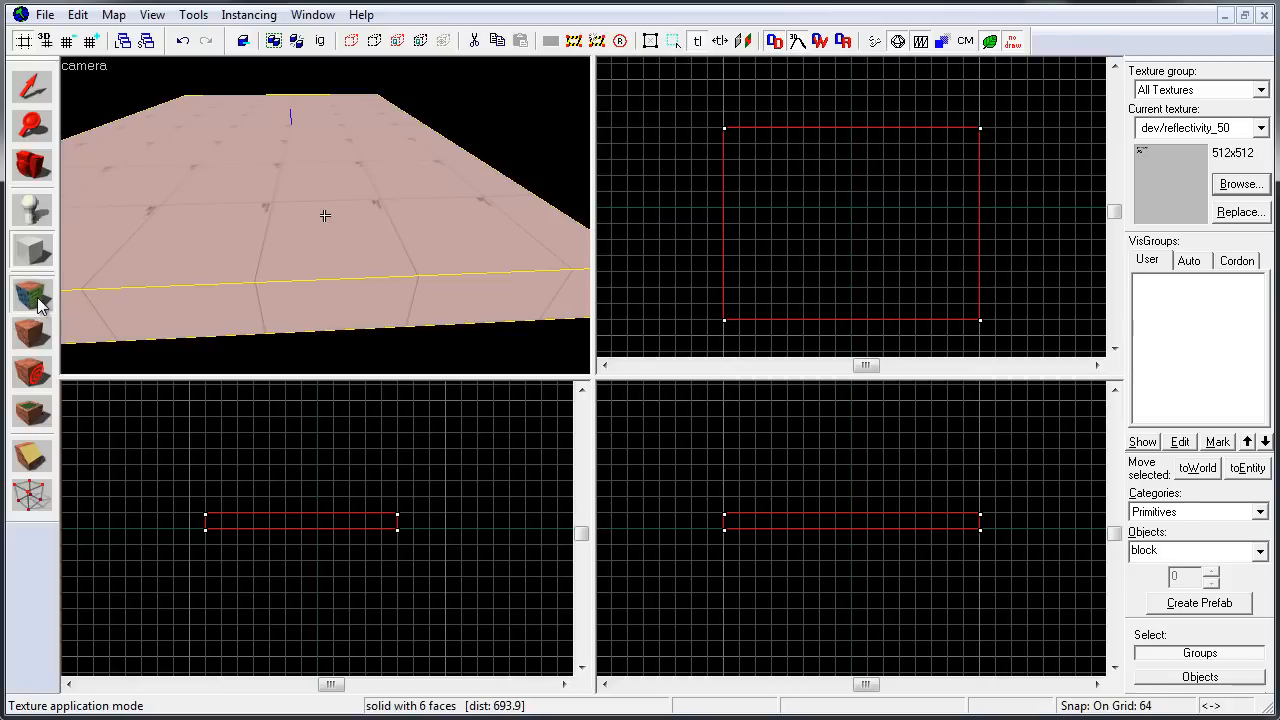
Step: Select all faces of the slab and browse the Face Edit Sheet for dev_measurewall01c
left_click(32, 292)
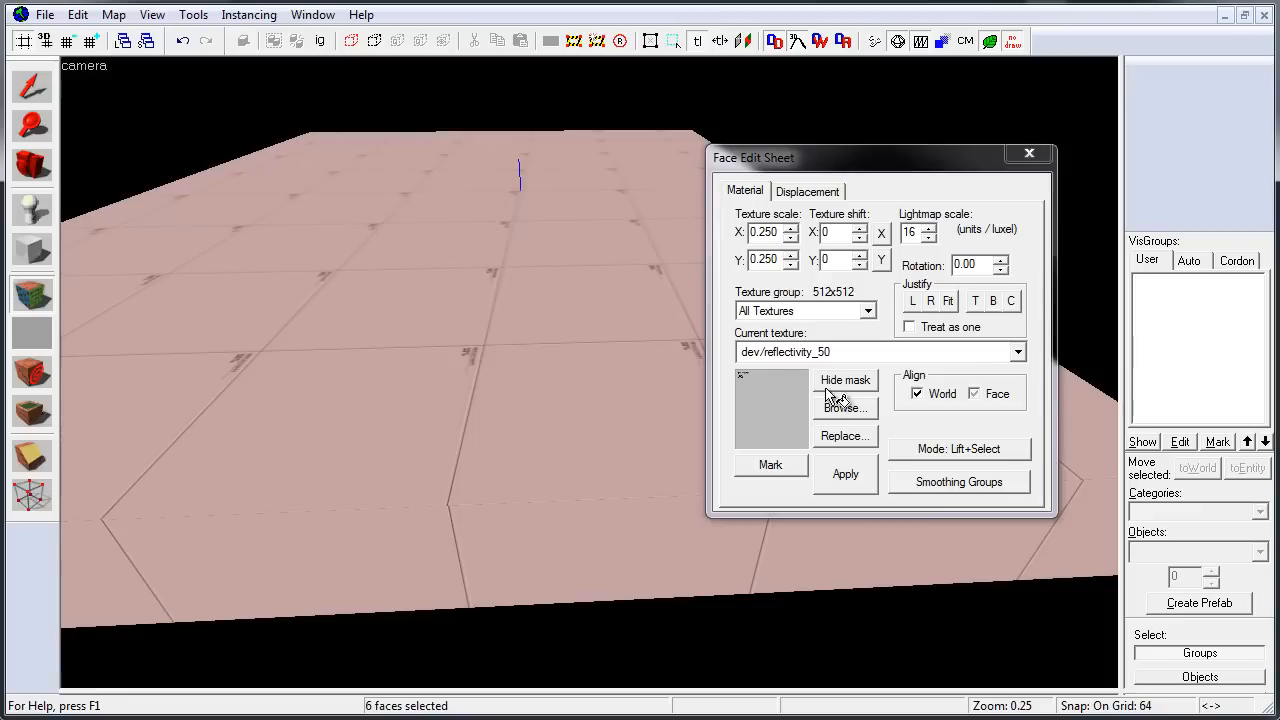
left_click(844, 408)
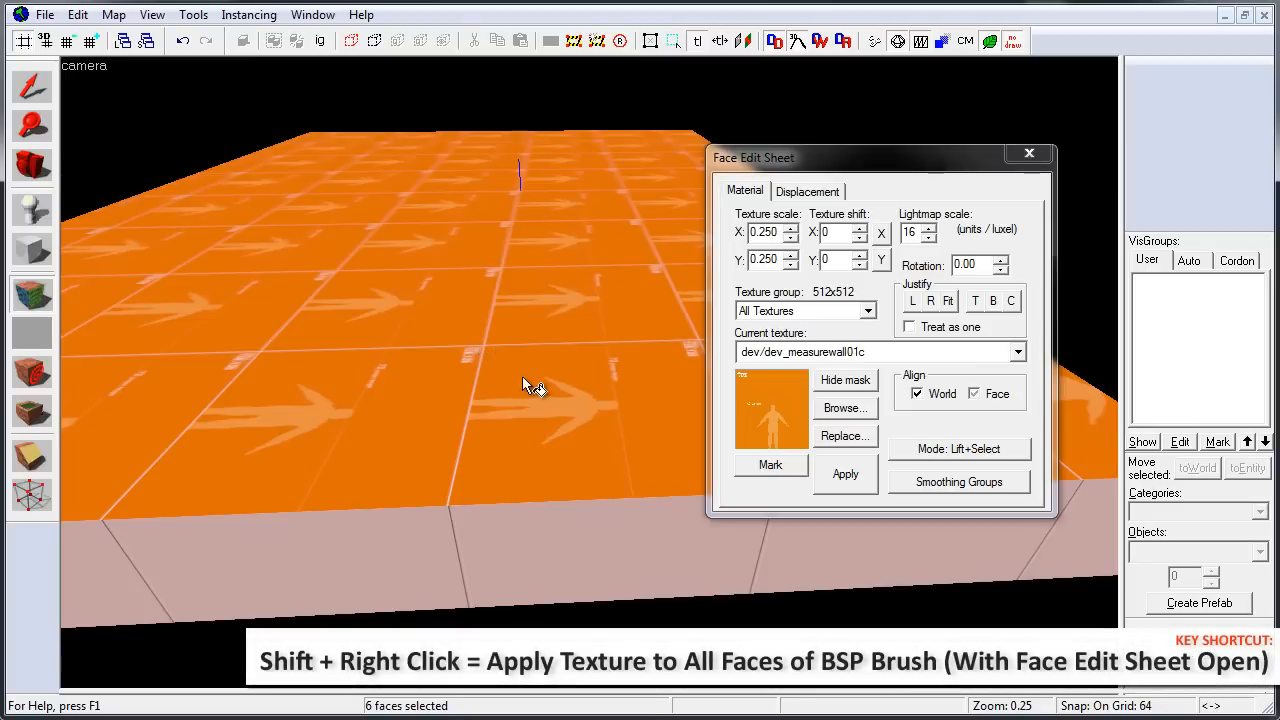
mouse_move(428, 576)
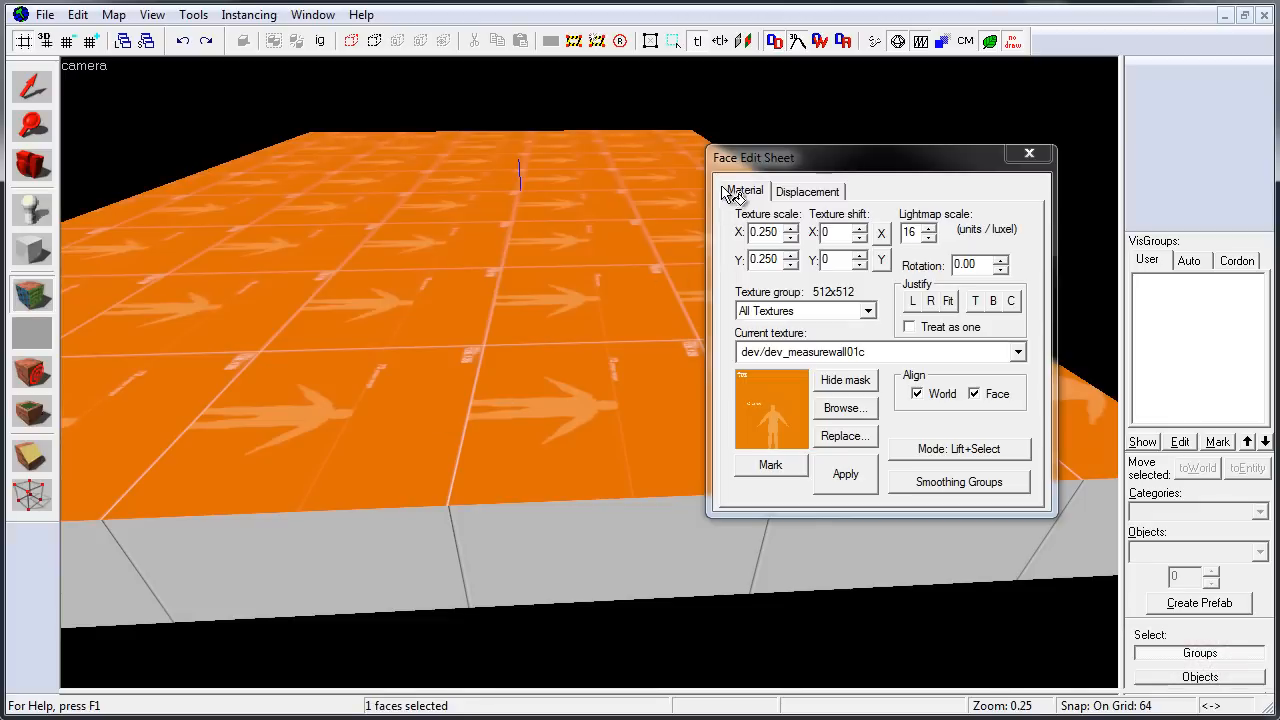
mouse_move(516, 536)
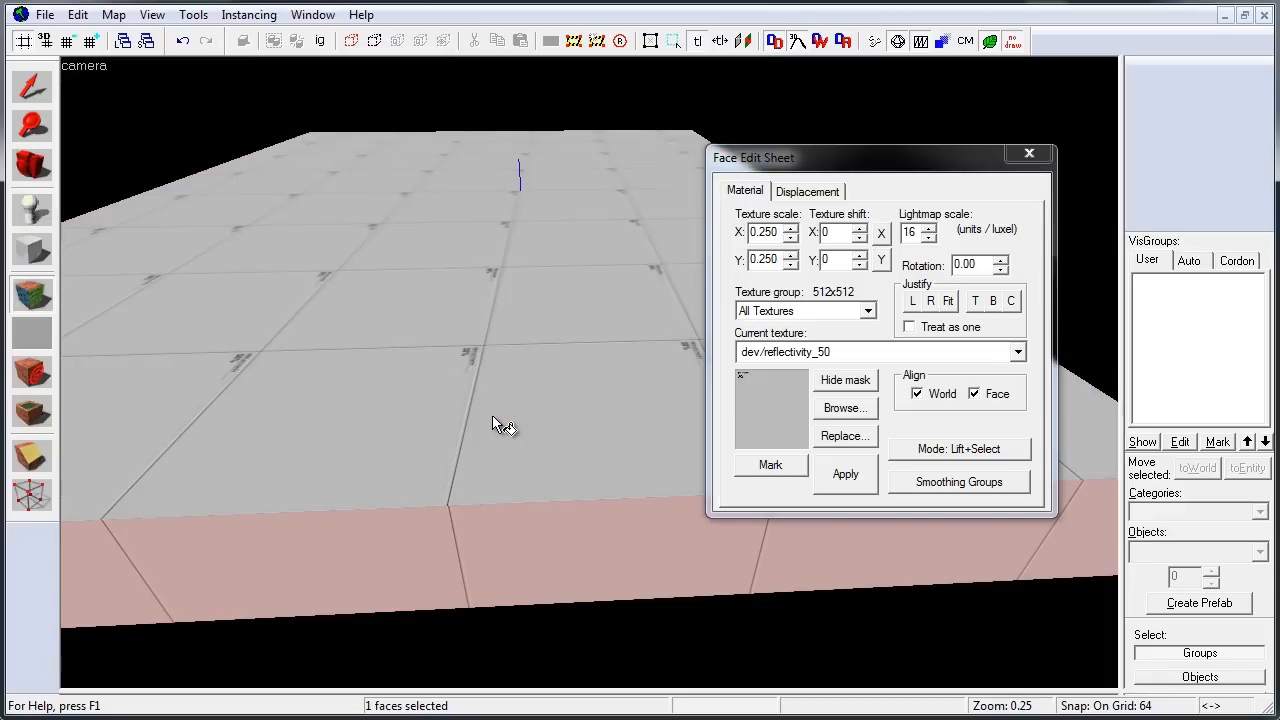
Step: After the top reverts to dev/reflectivity_50, reopen the dev texture browser from the Face Edit Sheet
left_click(844, 408)
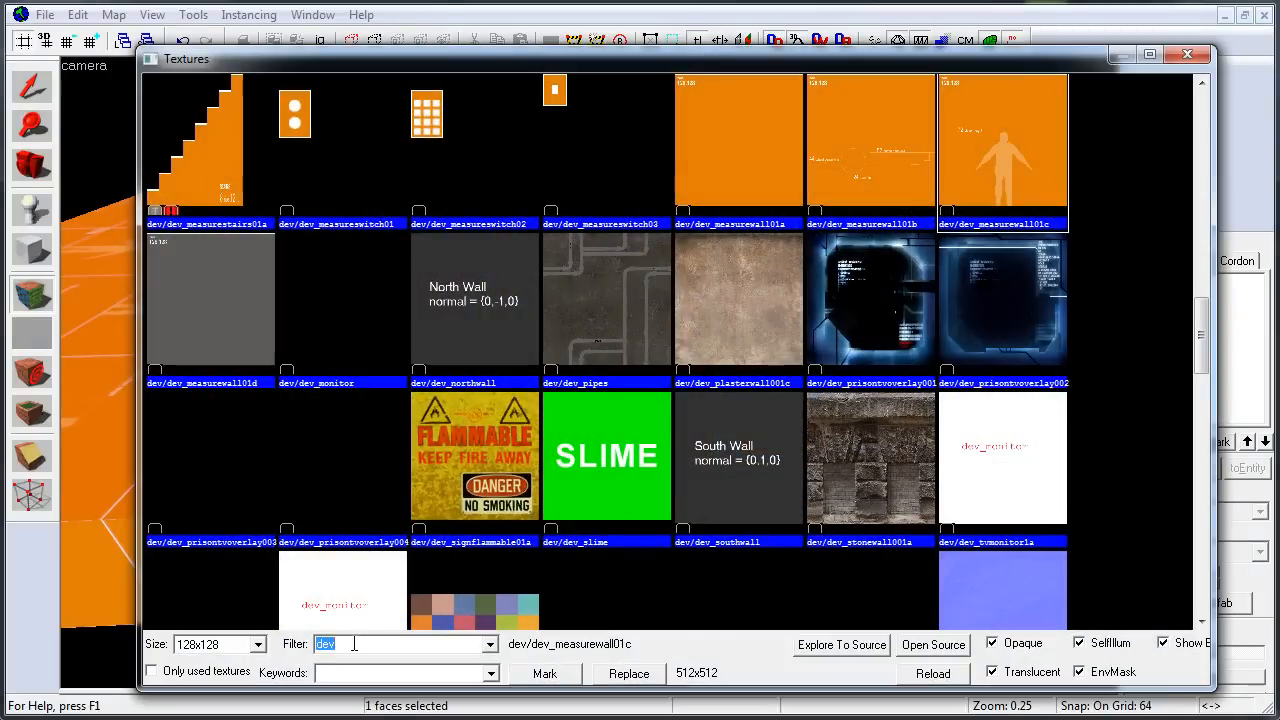